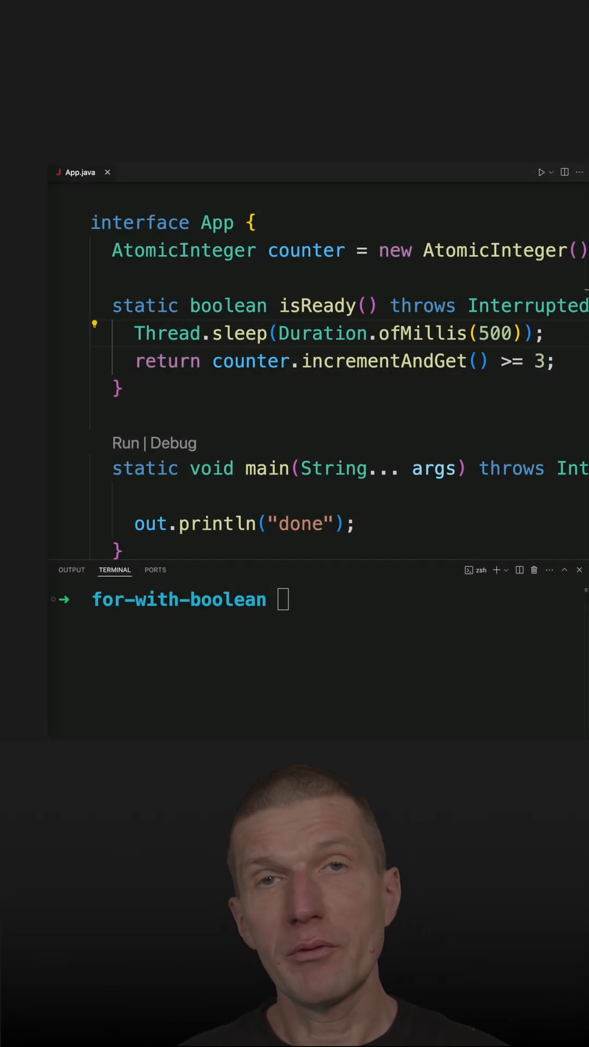
- Write the loop header for(var ready=false;ready==false;ready=isReady()) inside main
double_click(318, 305)
type("for(")
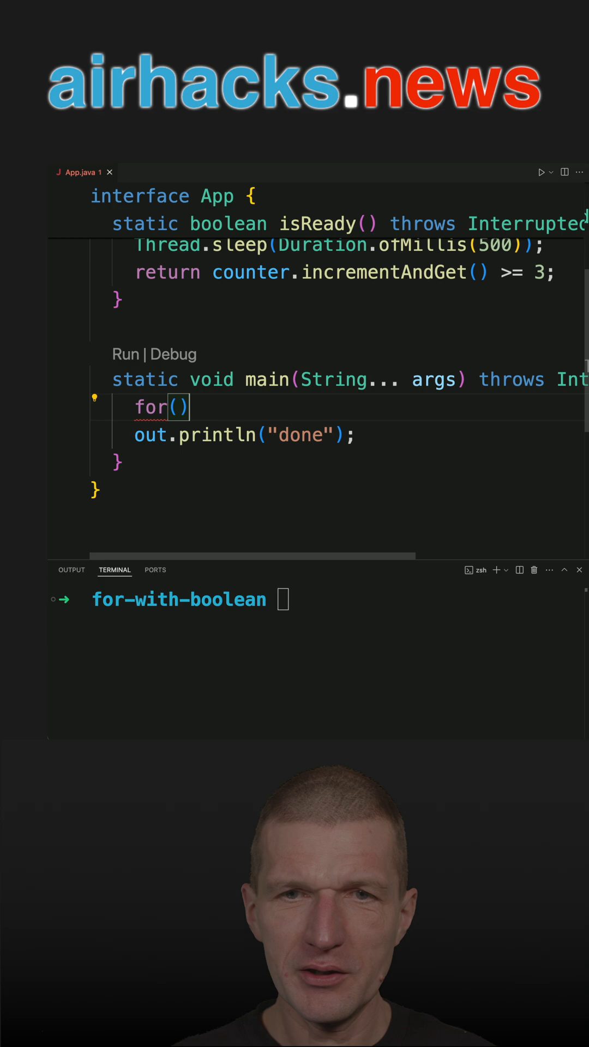
type("var rea")
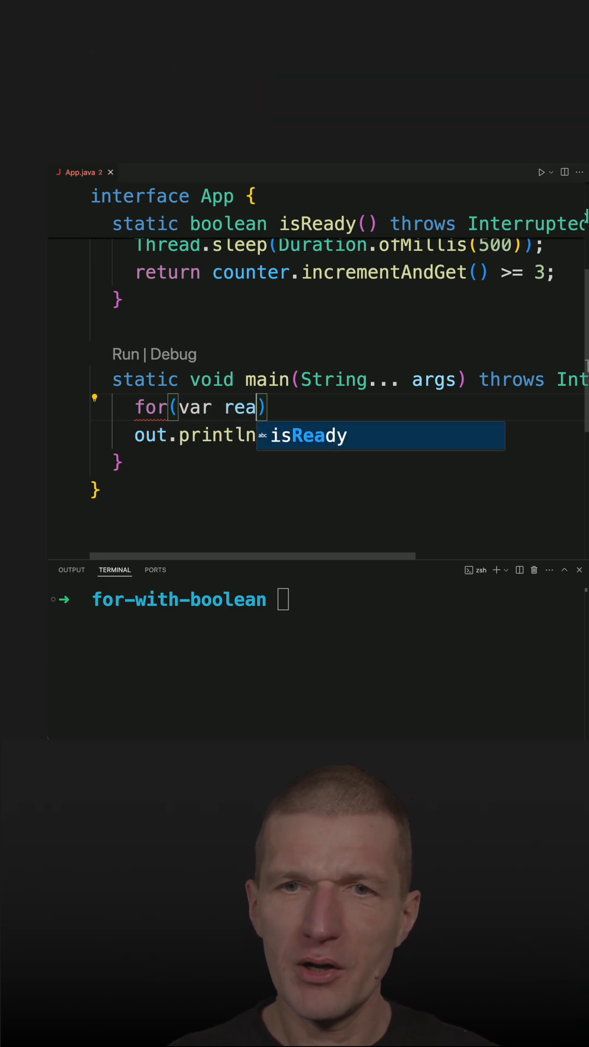
type("dy=false;")
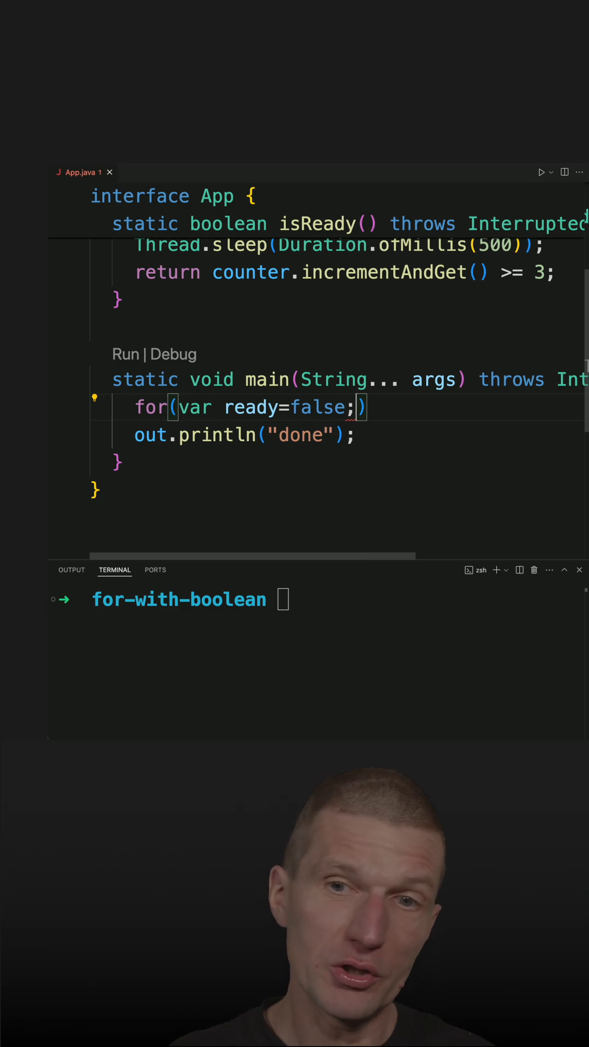
type("ready")
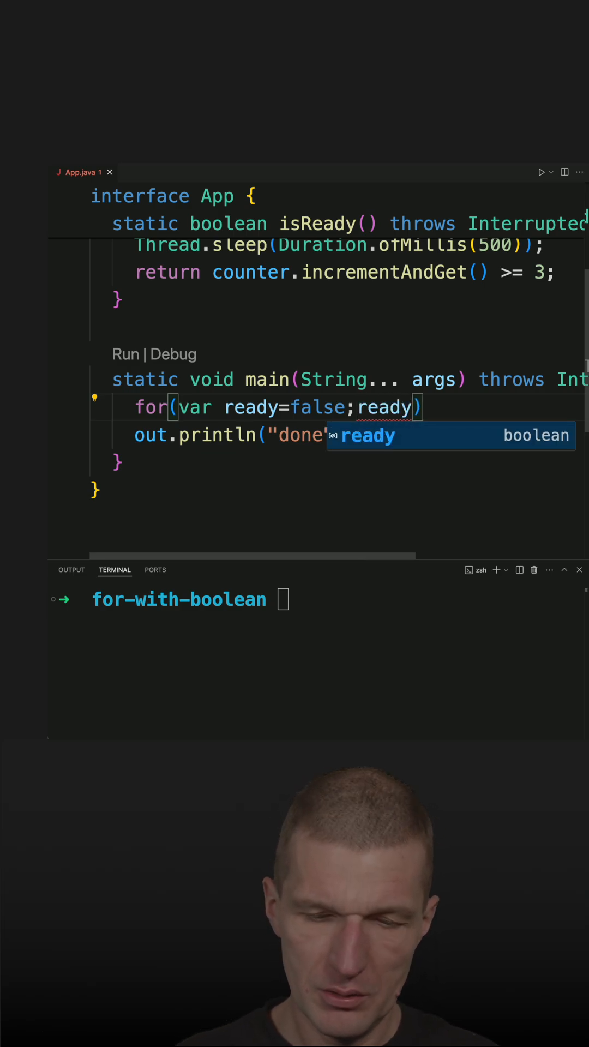
type("=false;")
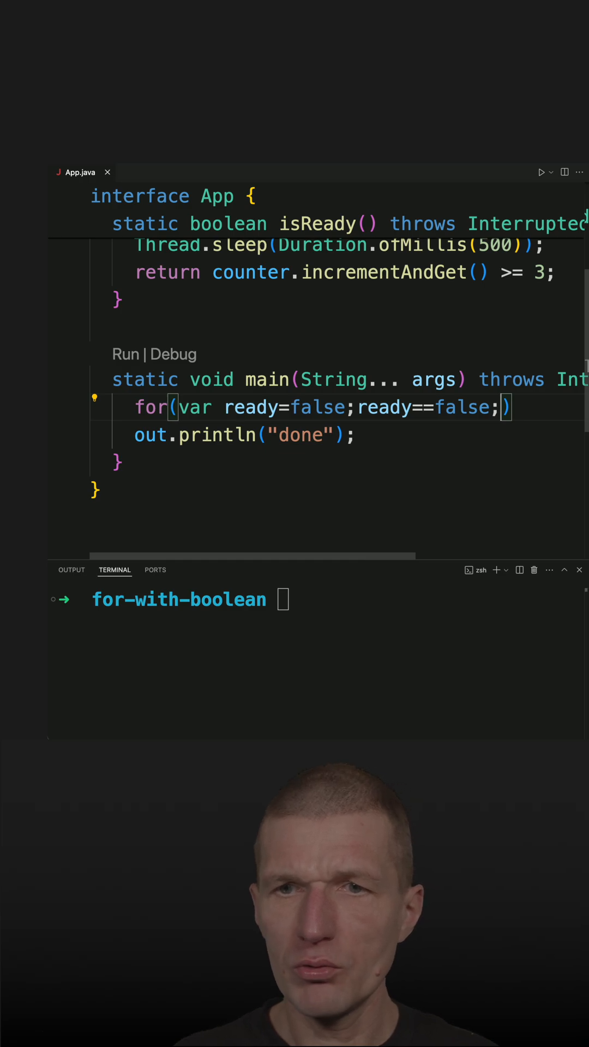
type("ready=")
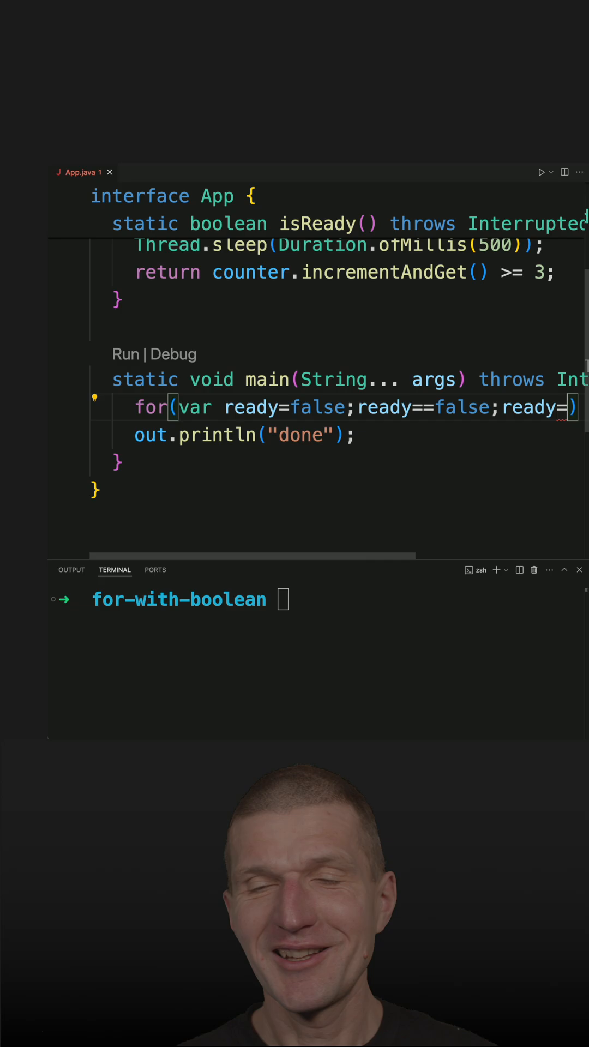
type("is")
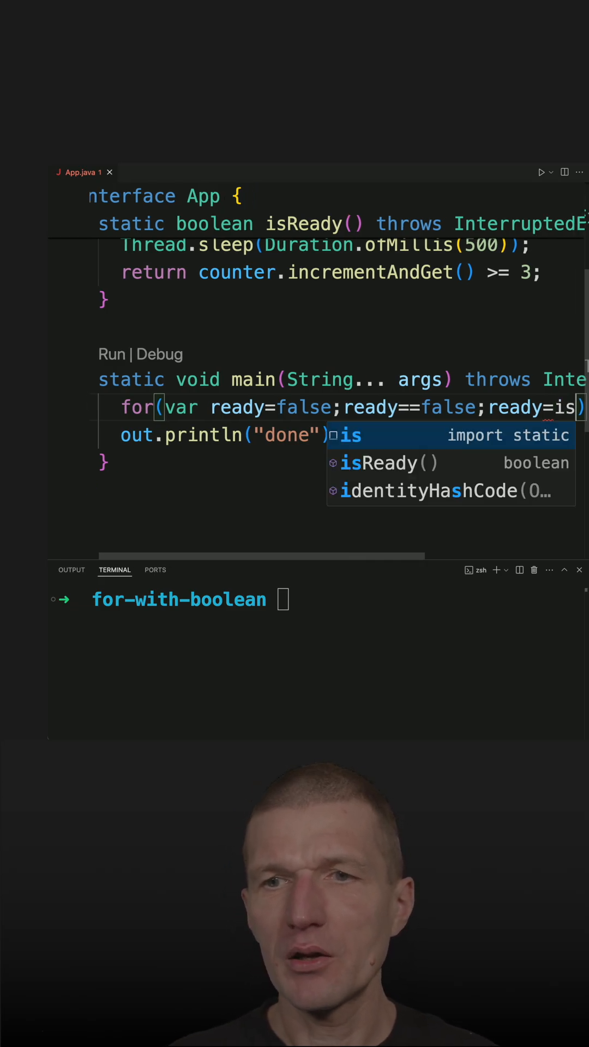
key("Down")
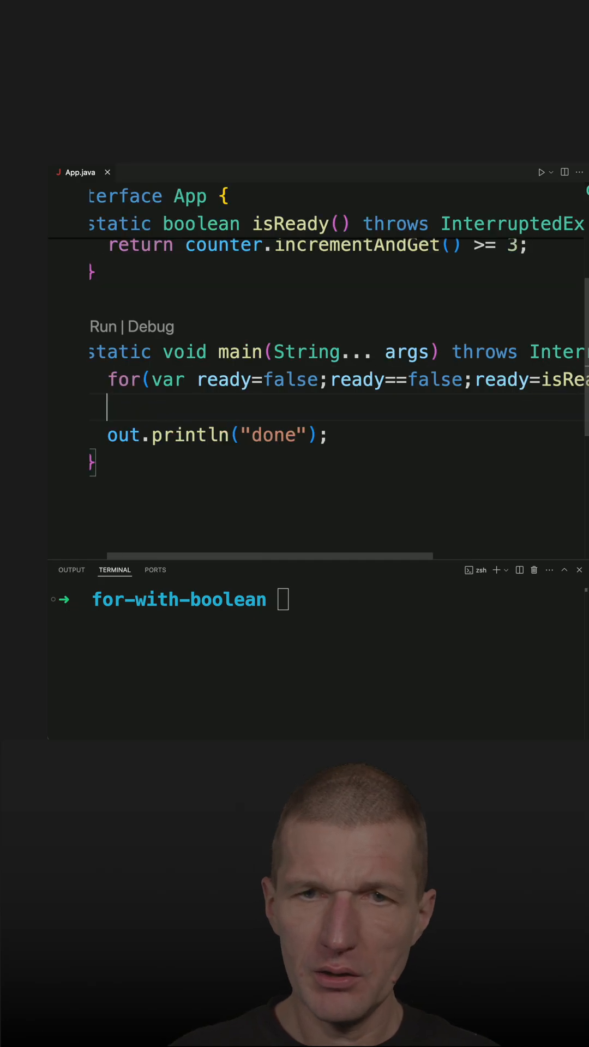
- Add out.println(".") to the loop body so each pass prints a dot
type("out.pir")
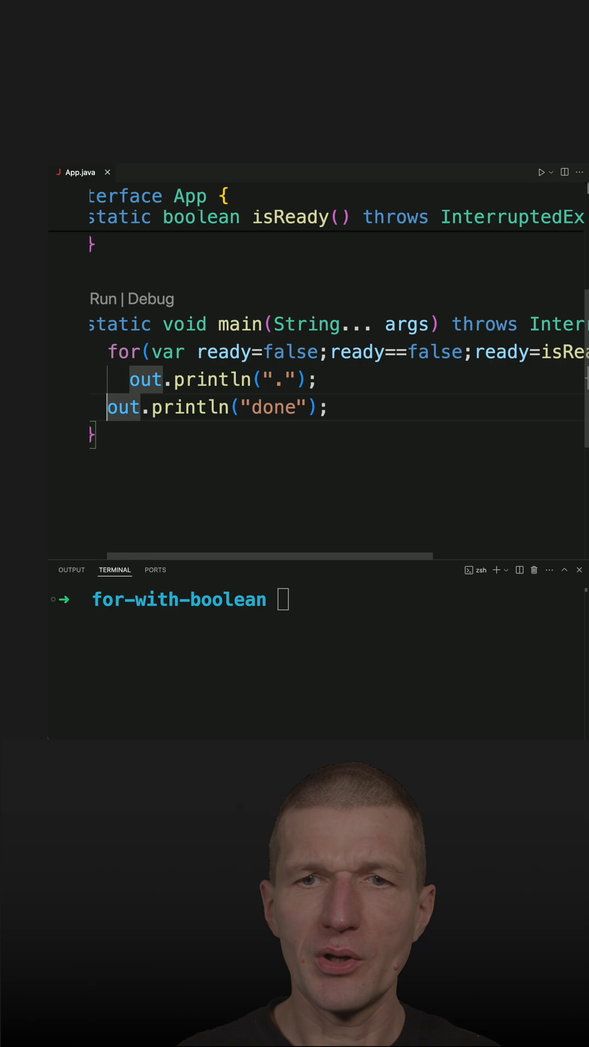
- Begin typing the java run command in the terminal
type("jav")
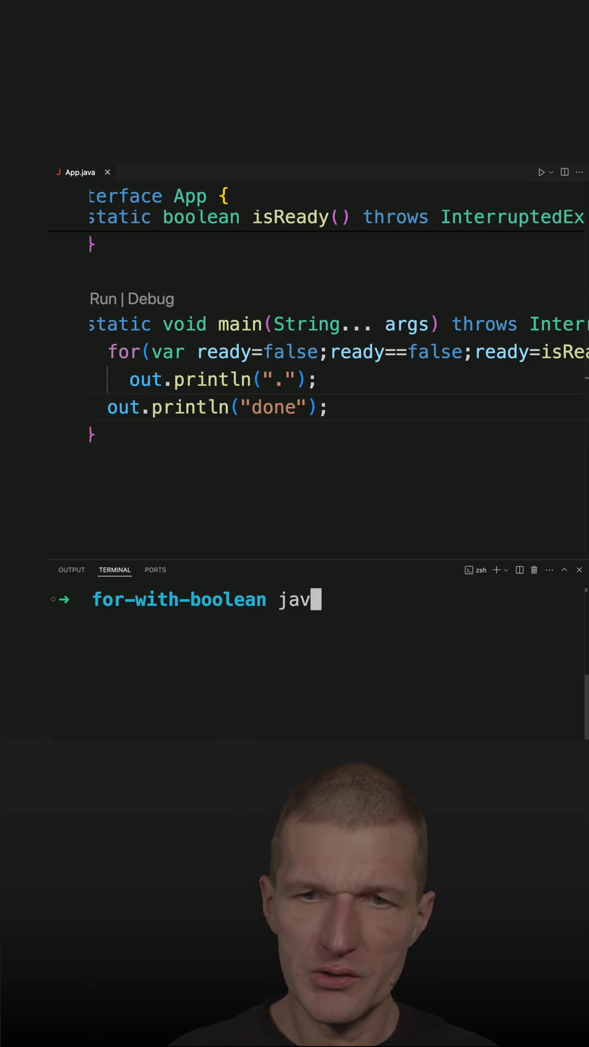